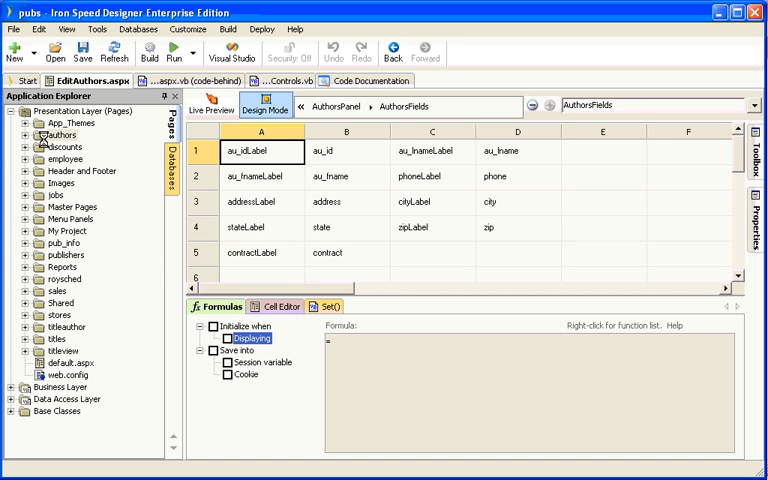
Run the ALTER TABLE script for EmailAddress, Country and state, then refresh dbo.authors.
click(63, 158)
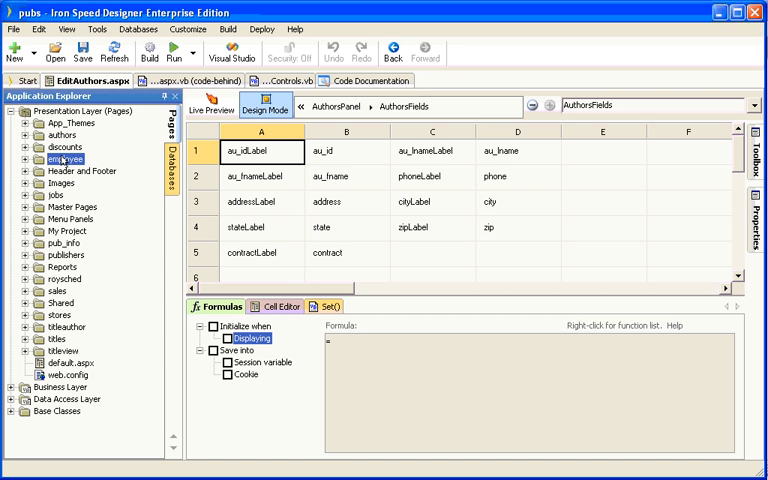
click(64, 255)
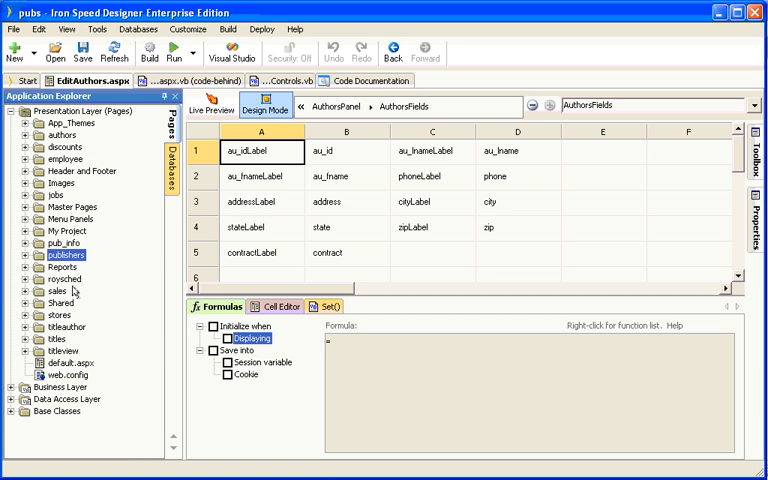
click(57, 339)
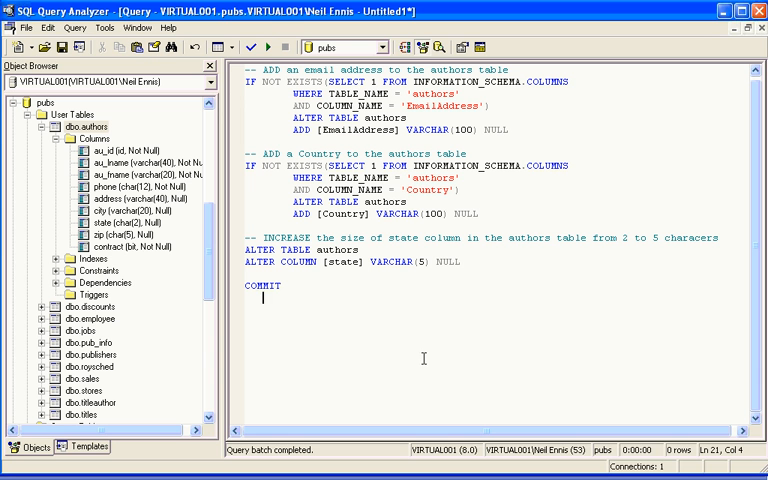
mouse_move(408, 326)
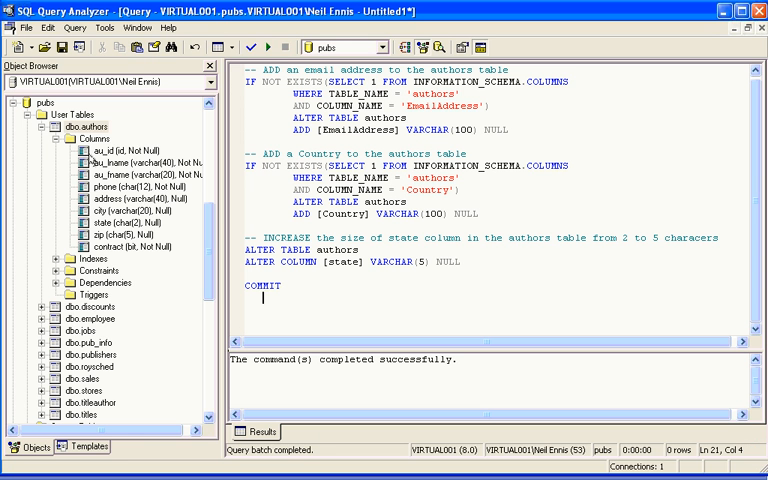
right_click(90, 127)
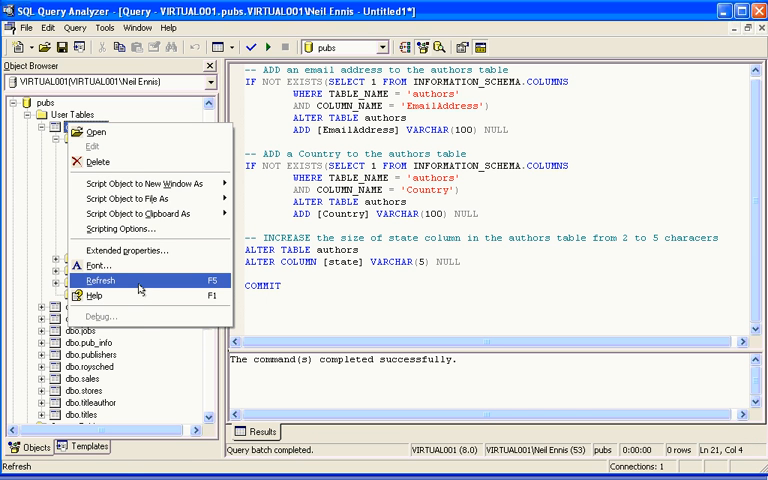
click(99, 280)
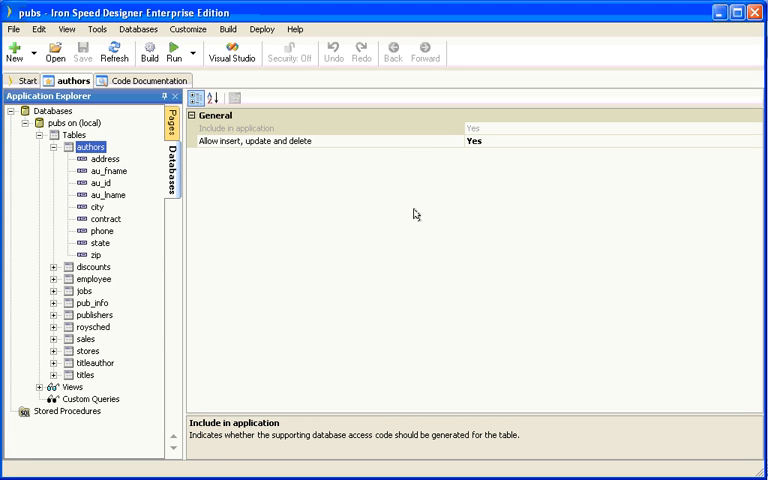
mouse_move(336, 213)
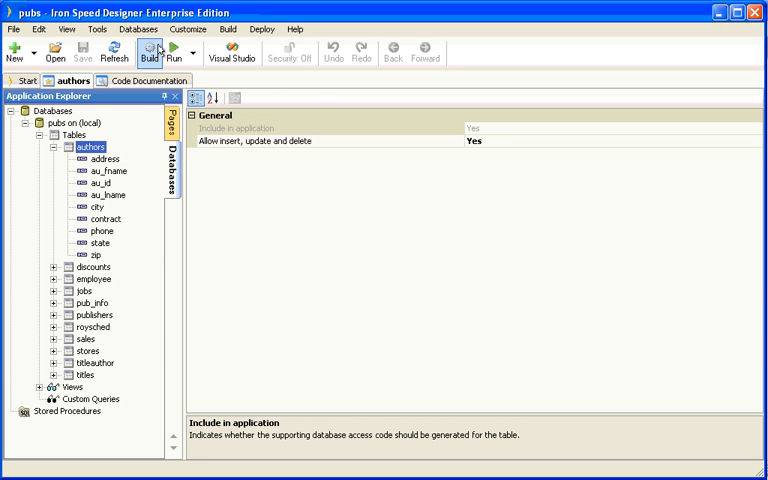
Scan the database schema, close the report and inspect the changed state column.
click(140, 38)
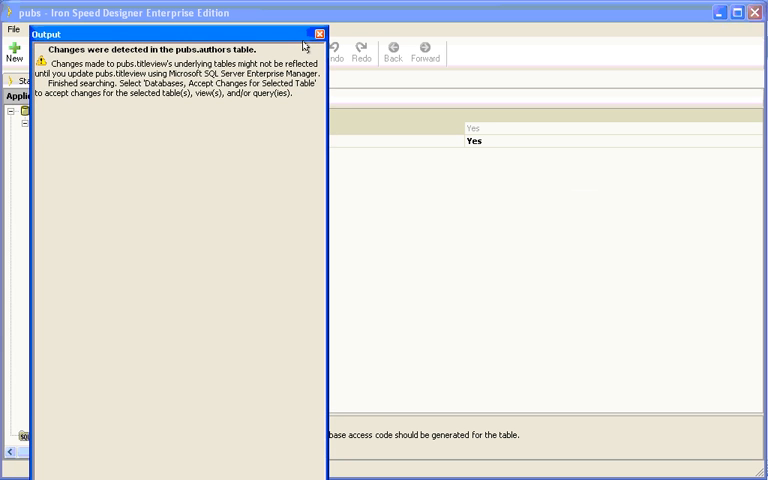
click(314, 33)
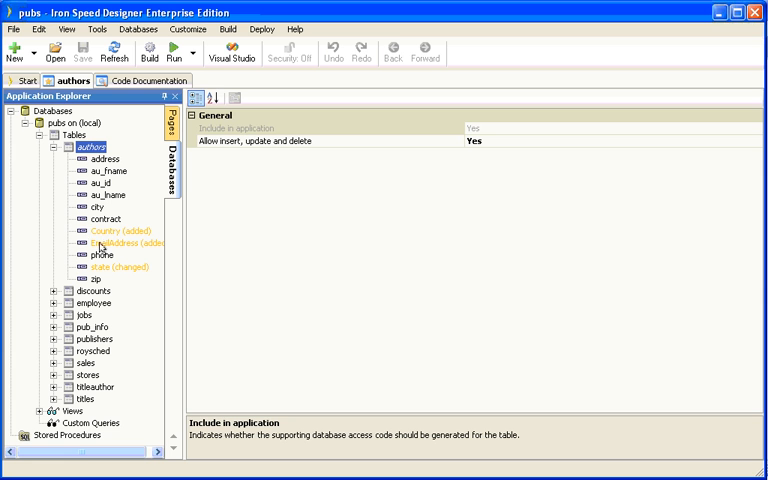
mouse_move(100, 233)
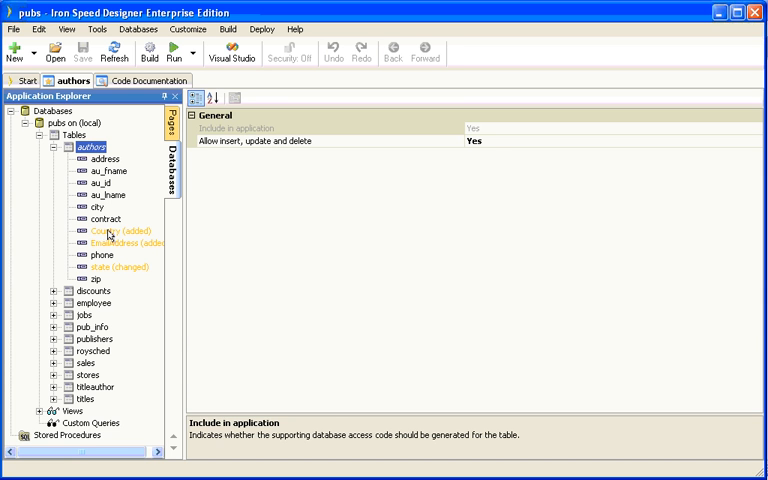
click(105, 230)
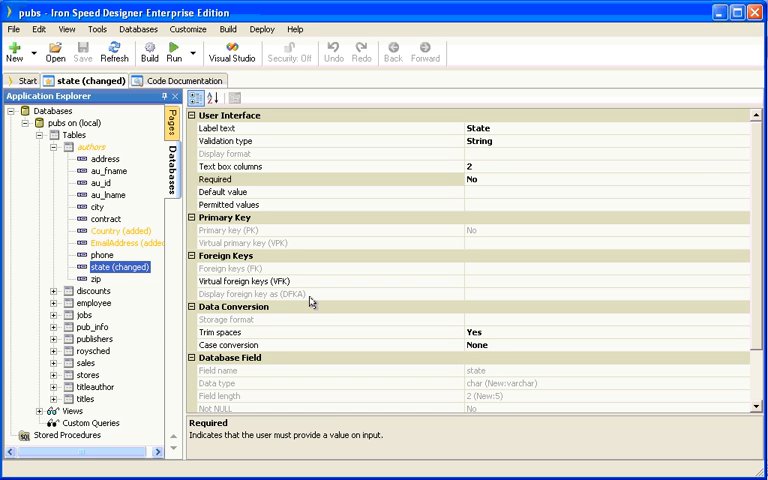
mouse_move(313, 300)
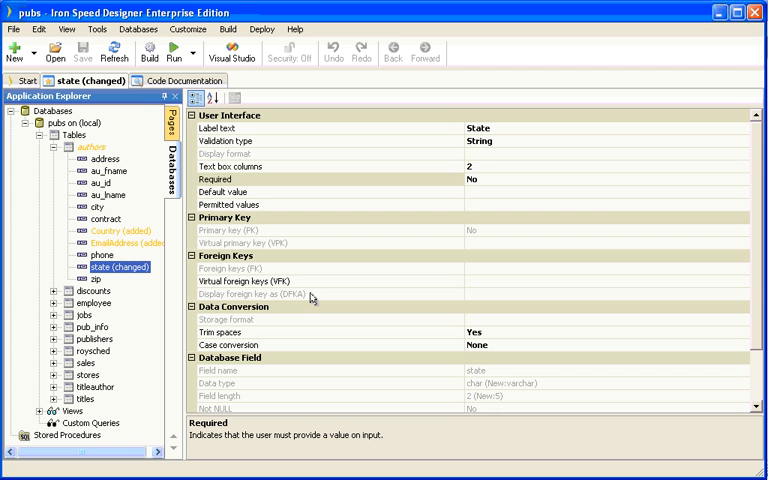
Accept the detected changes for the selected authors table and close the Output report.
click(104, 159)
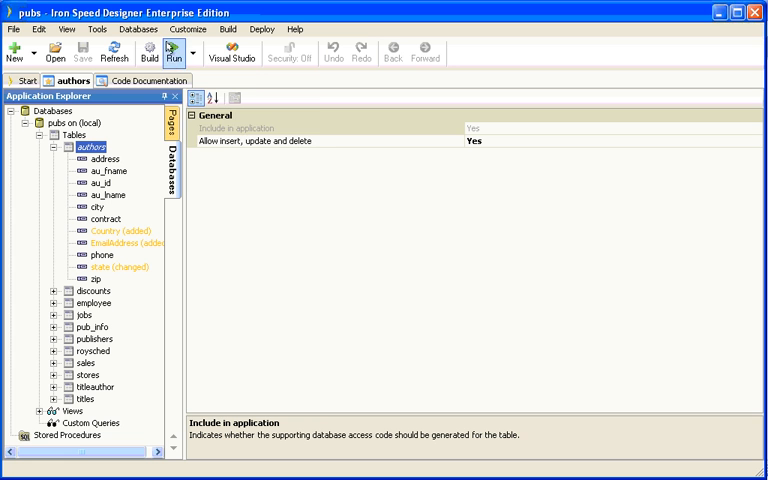
click(147, 37)
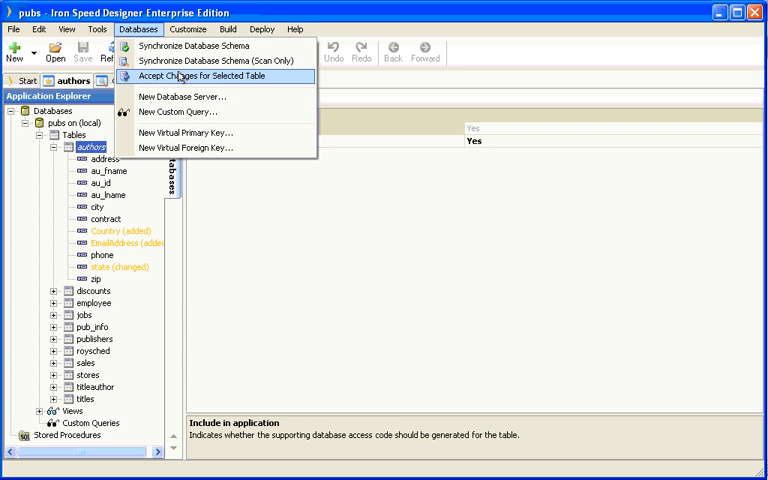
click(203, 75)
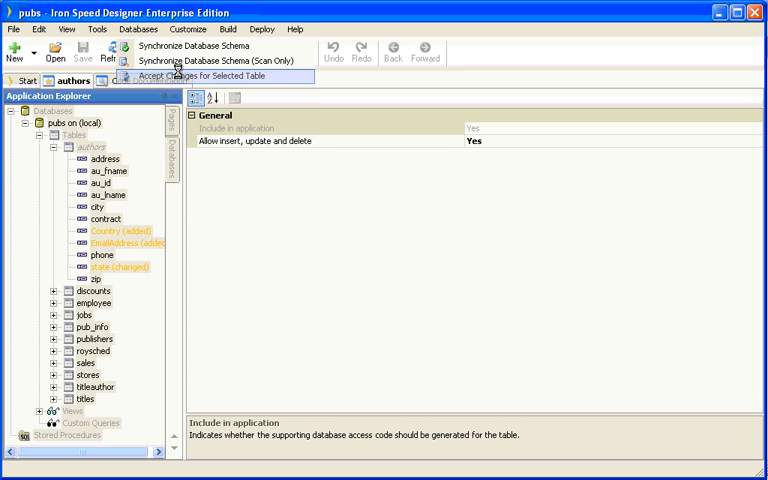
click(210, 73)
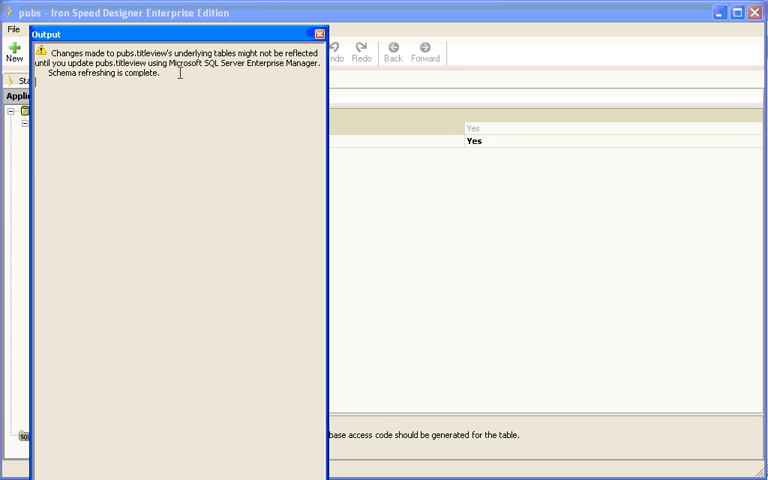
click(315, 33)
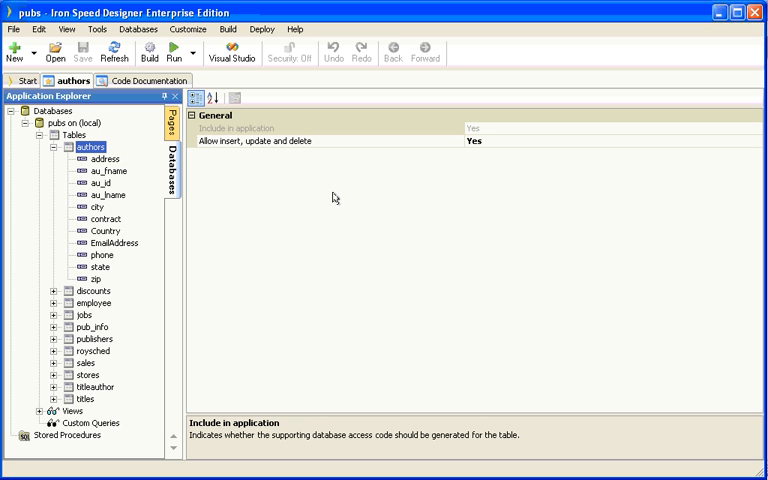
mouse_move(337, 198)
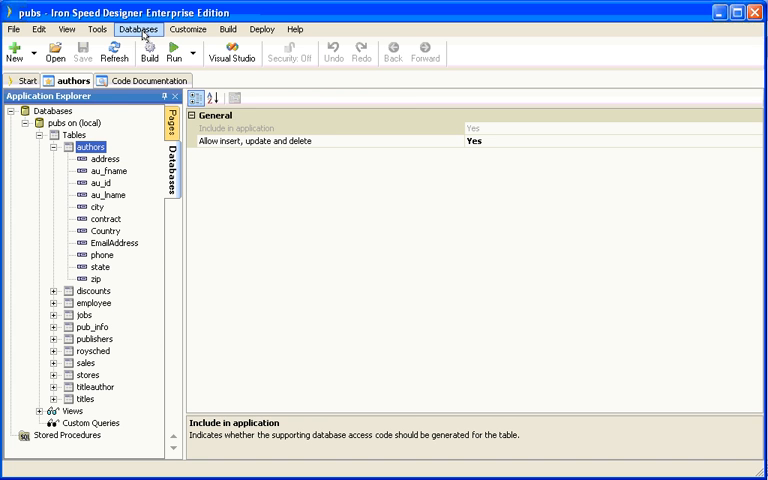
click(147, 37)
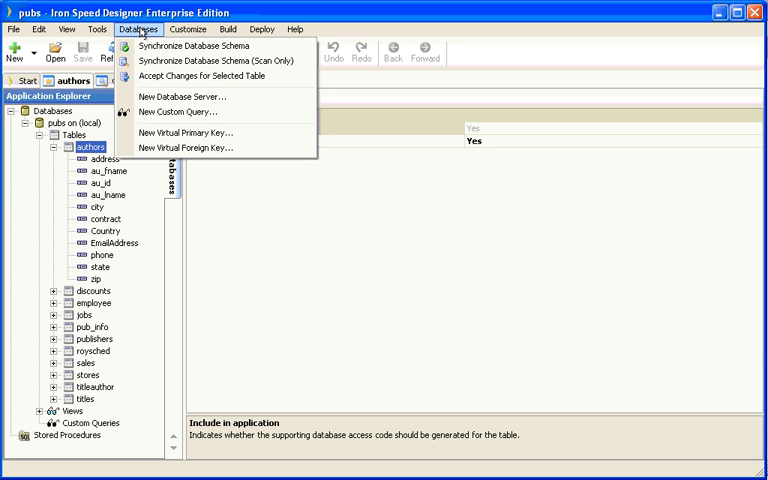
mouse_move(200, 48)
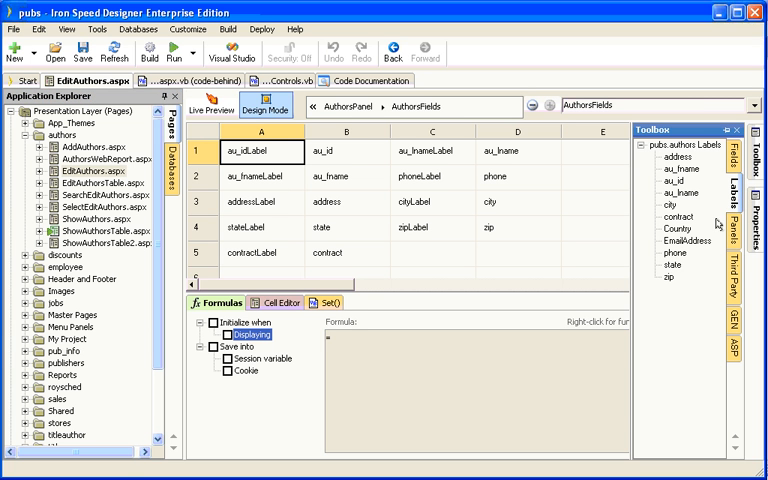
Place EmailAddressLabel in C5 and the EmailAddress field in D5 on EditAuthors.
click(687, 241)
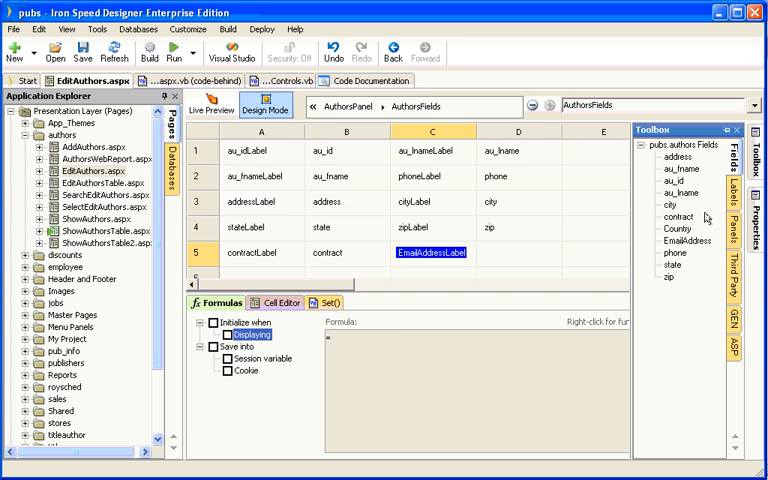
click(685, 241)
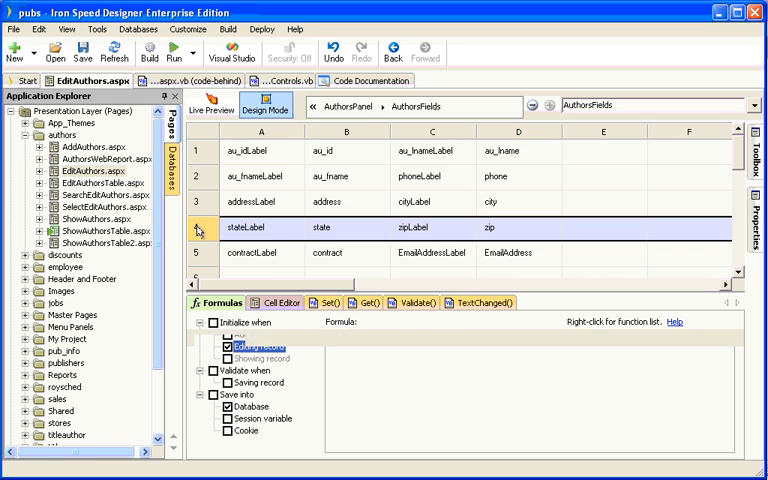
Insert a row below state and fill it with the Country label and field.
right_click(240, 227)
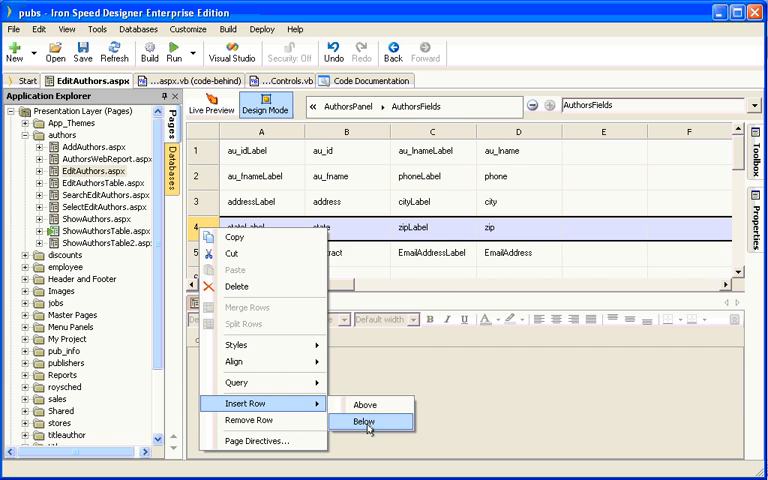
click(361, 420)
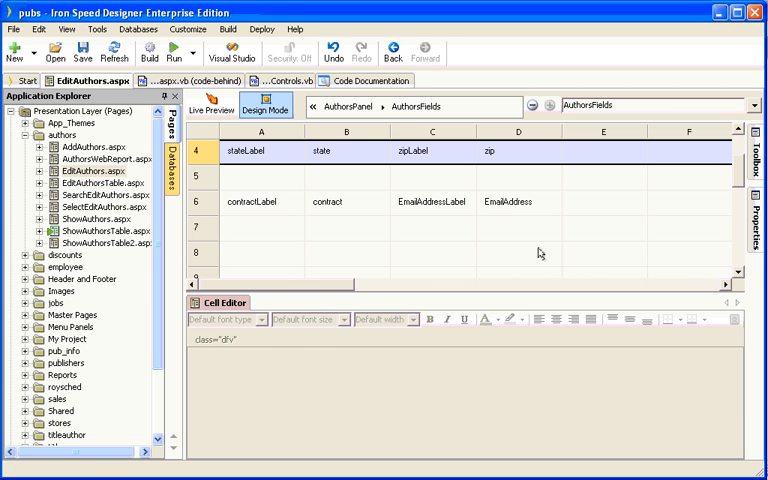
click(756, 160)
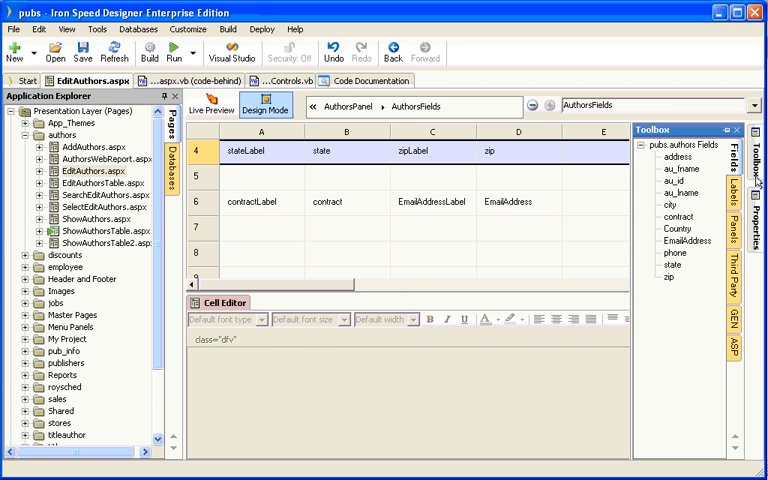
click(732, 183)
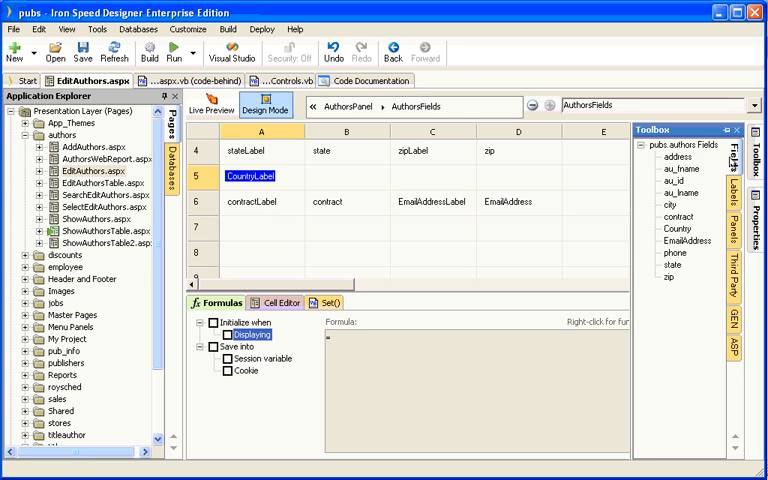
click(677, 230)
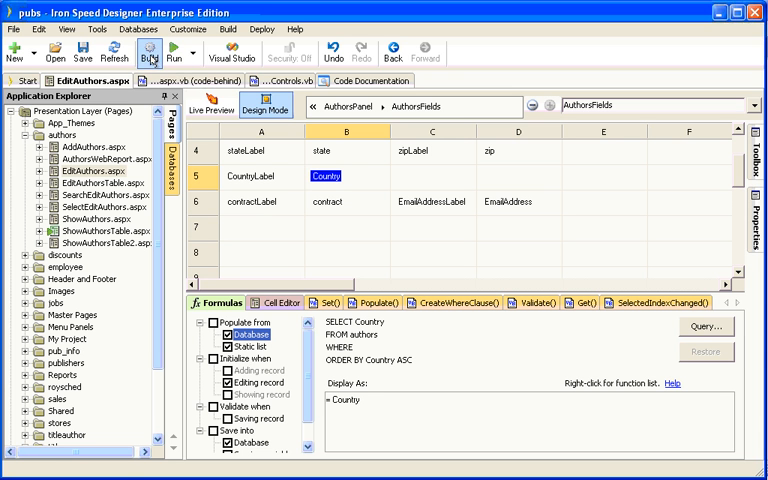
Rebuild the application and close the Generating Application summary.
click(164, 55)
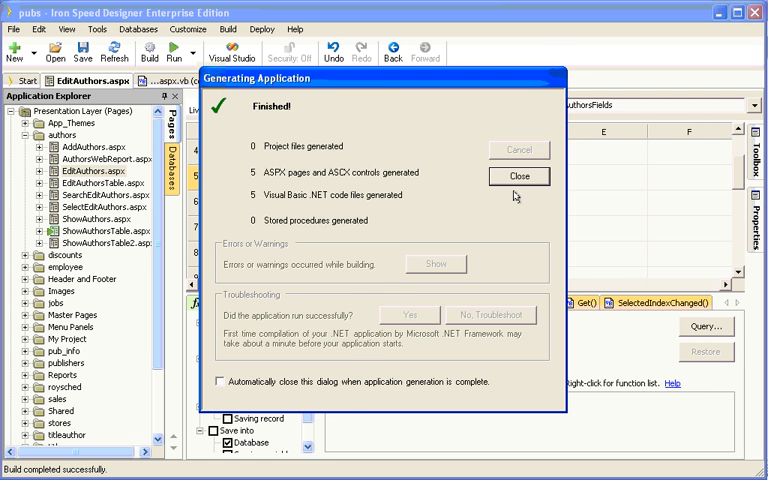
click(517, 176)
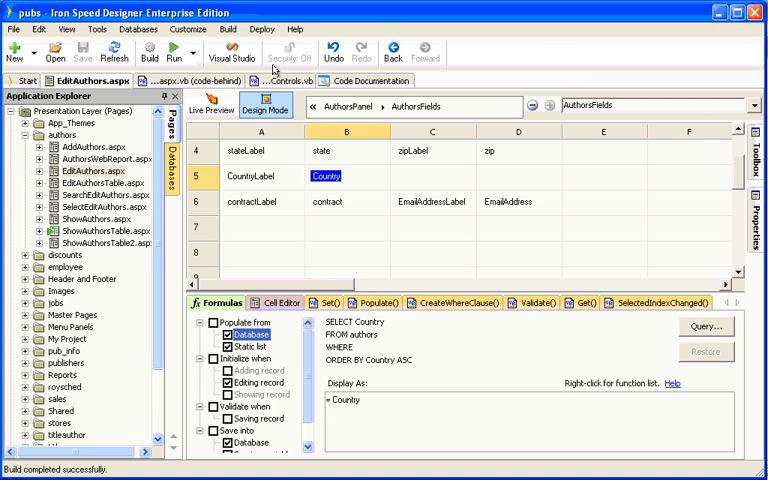
mouse_move(174, 52)
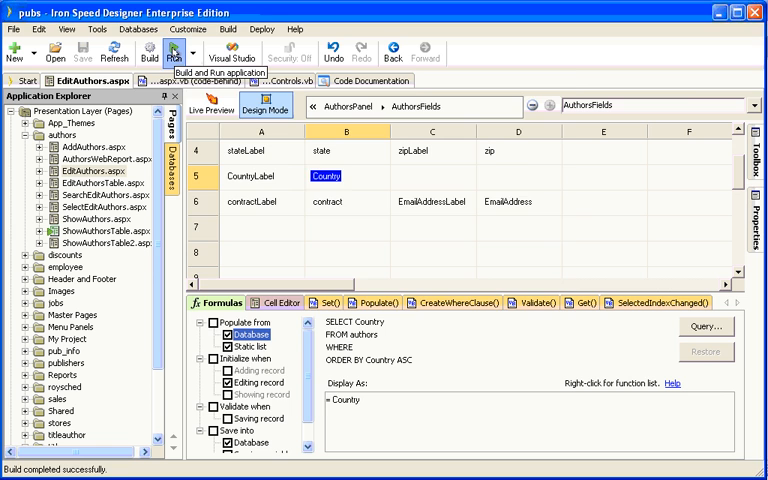
Run the app, open the first author's edit form and clear the State value.
click(172, 50)
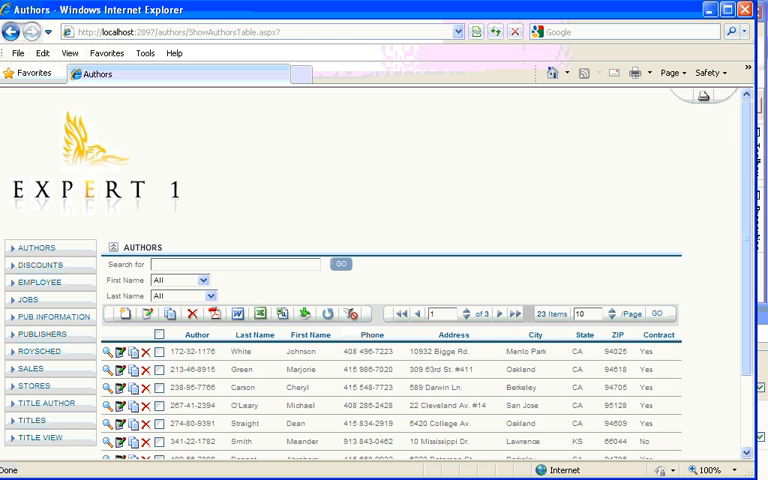
mouse_move(211, 205)
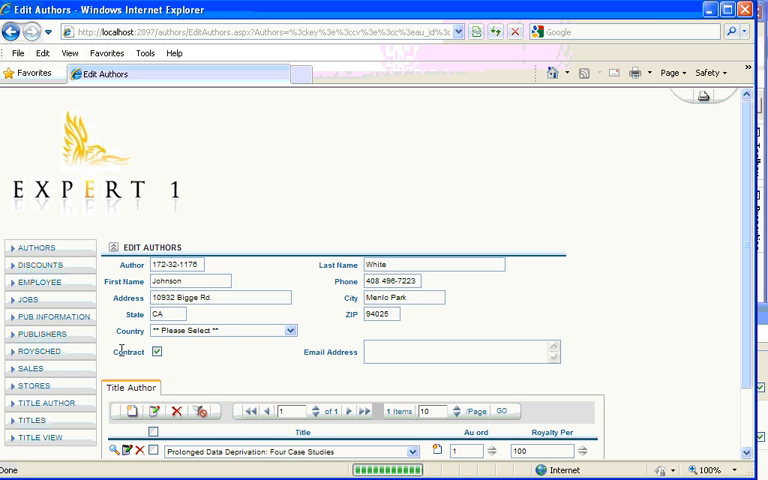
click(460, 351)
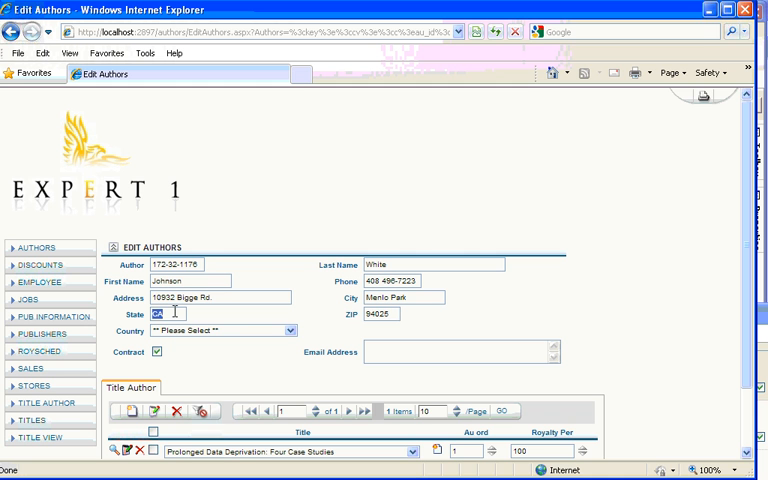
text(abc)
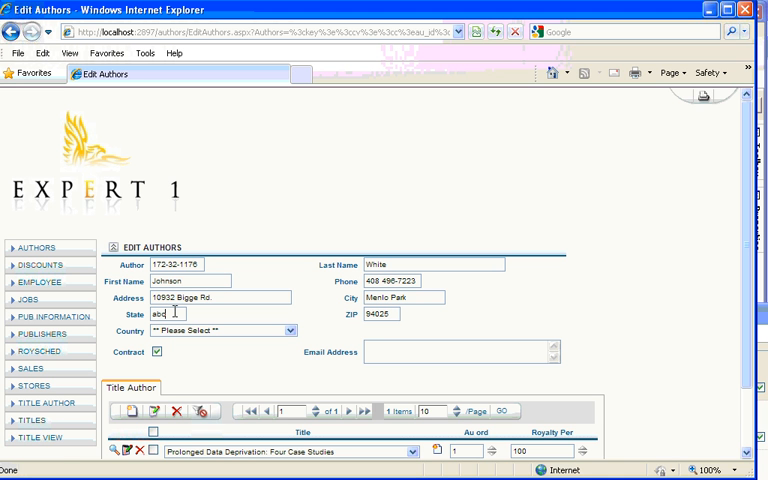
text(od)
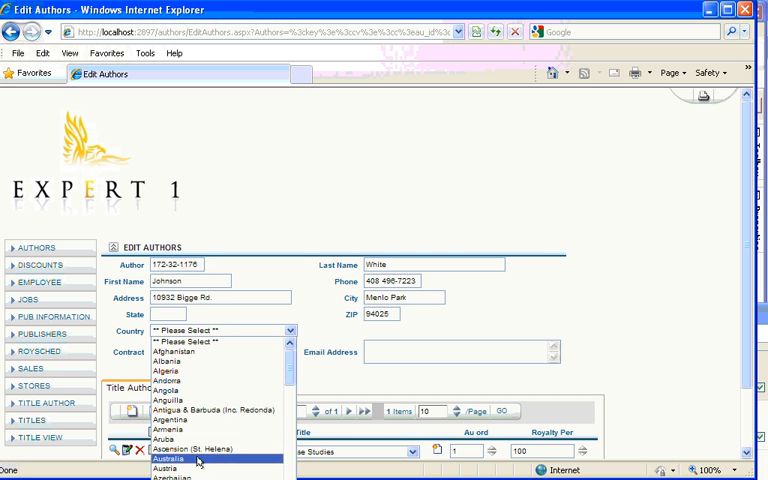
Enter country Australia, state NSW and an email address for the first author.
click(185, 455)
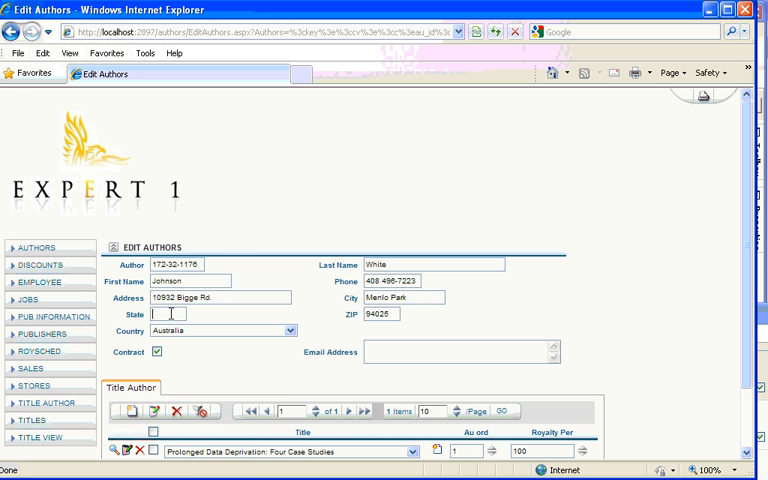
text(NSW)
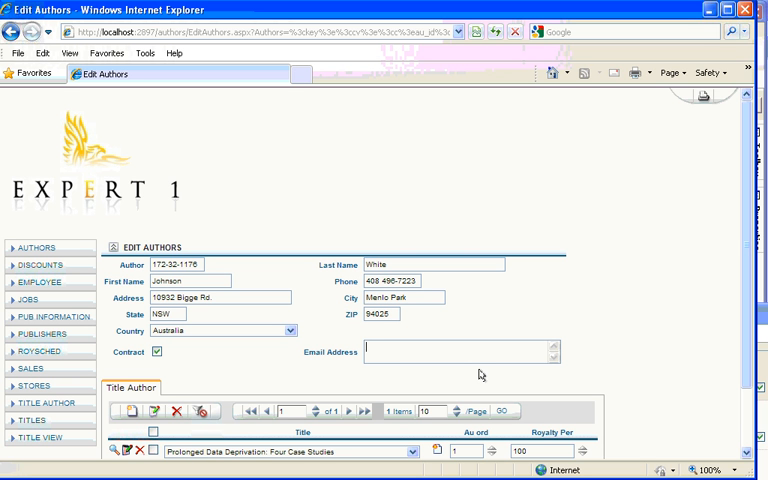
text(Some)
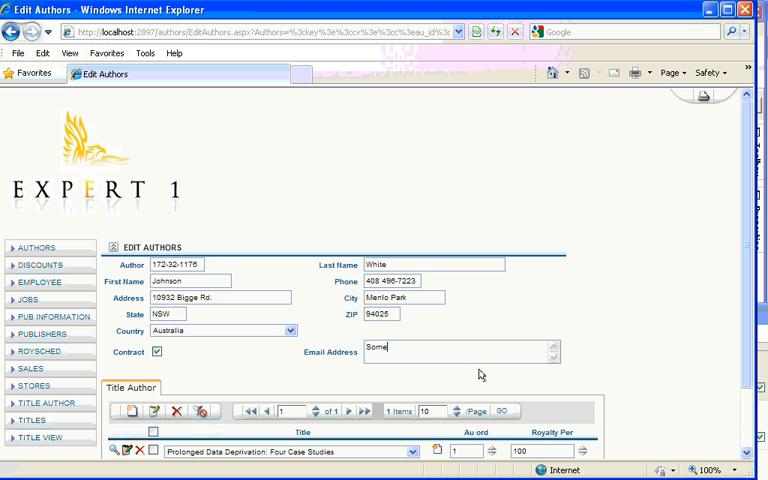
text(one@someplace.com)
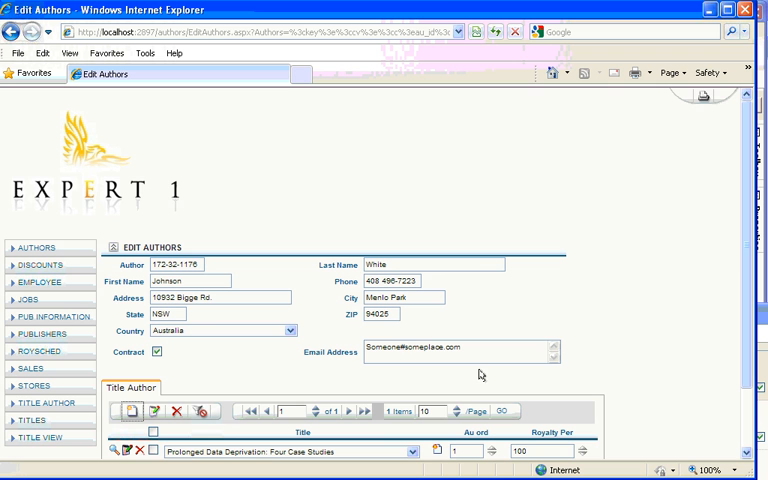
scroll(down, 3)
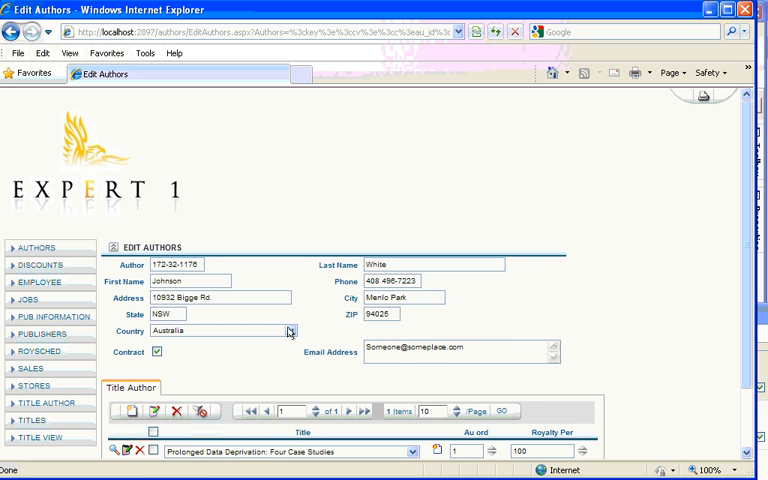
Confirm Australia in the Country list and save the author record.
click(289, 330)
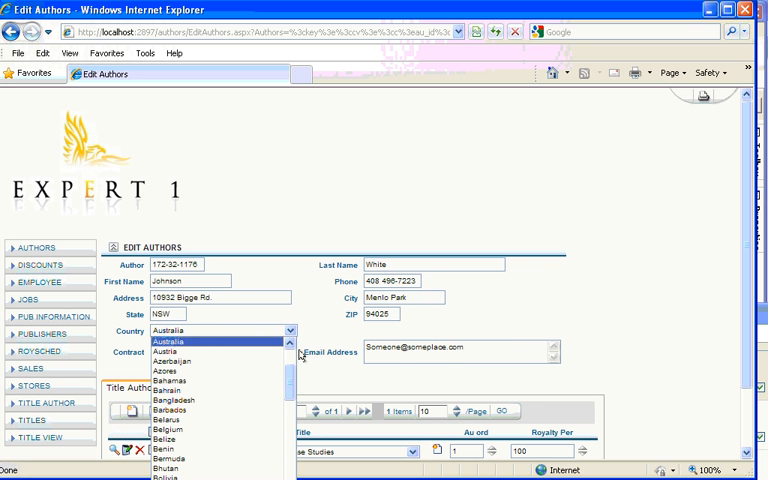
click(200, 341)
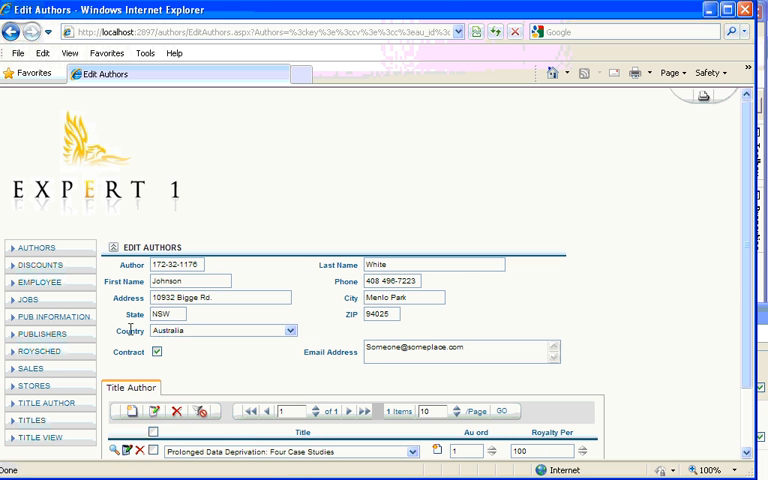
mouse_move(727, 263)
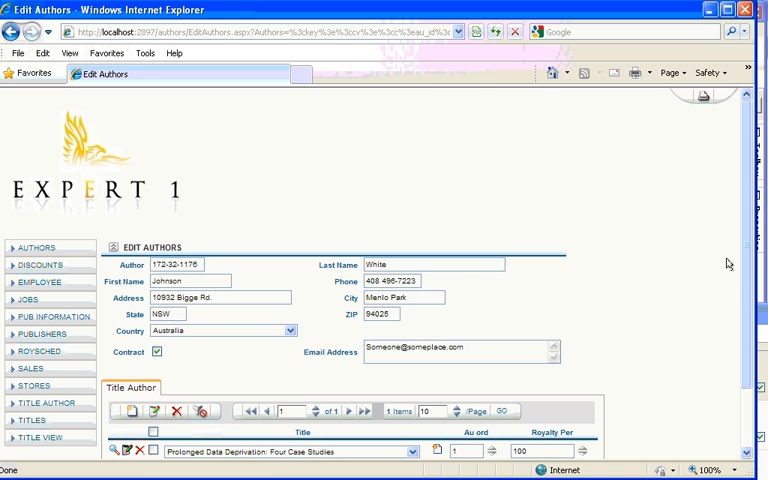
scroll(down, 3)
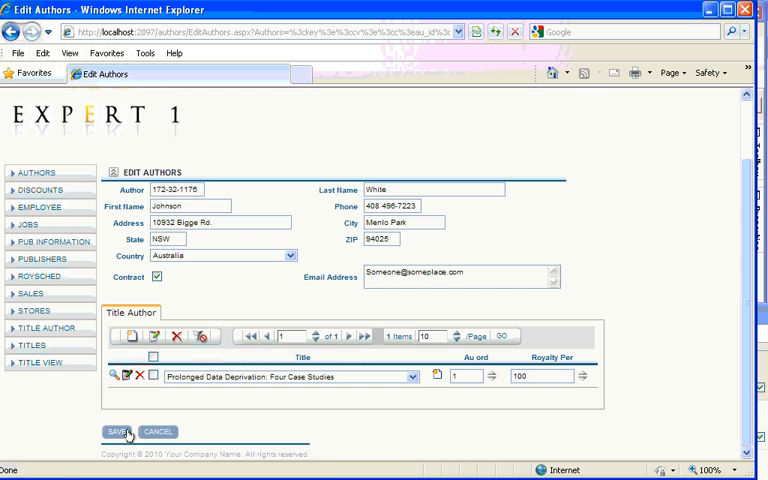
click(118, 432)
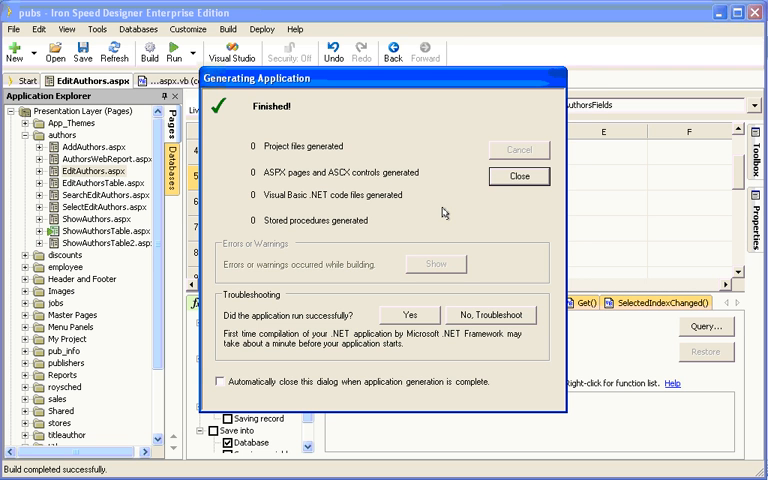
mouse_move(453, 226)
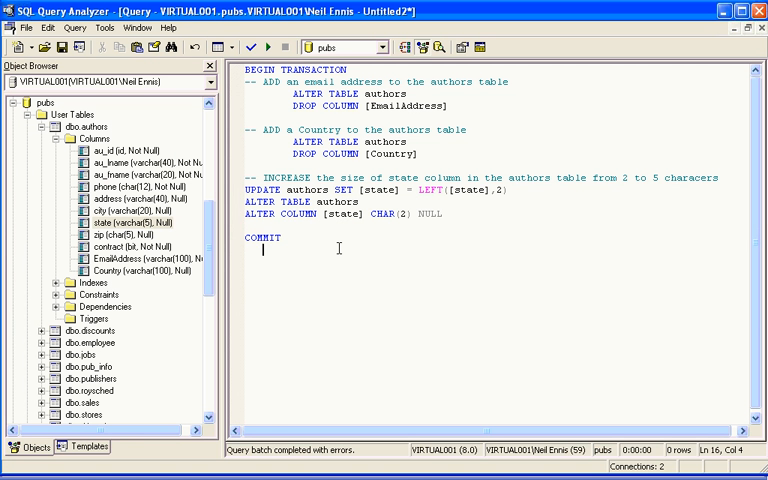
mouse_move(336, 246)
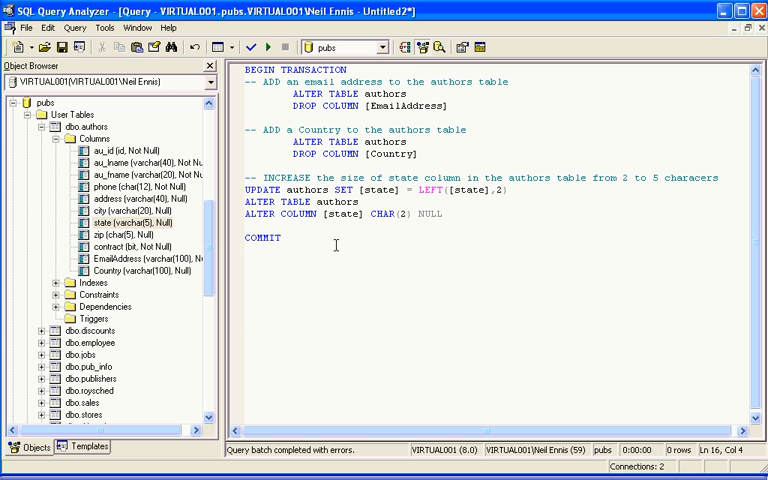
mouse_move(364, 255)
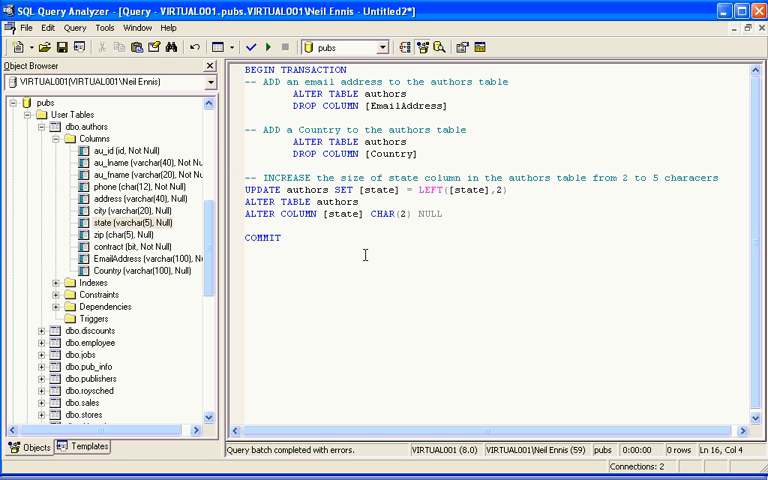
mouse_move(372, 249)
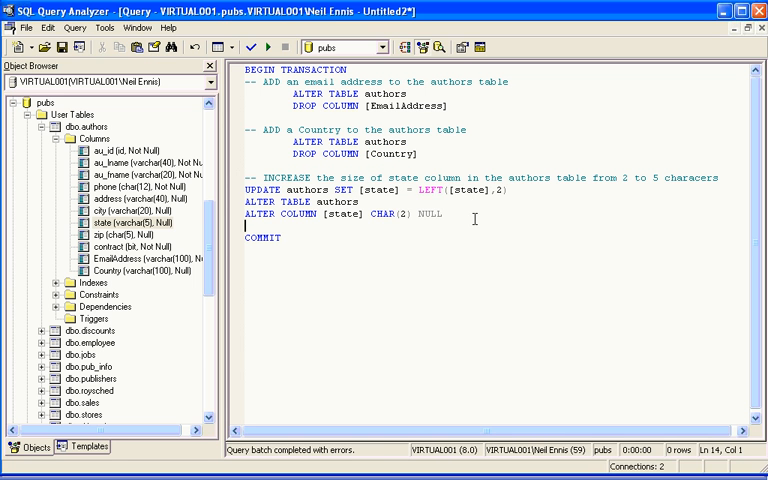
Execute the revert script dropping EmailAddress and Country and shrinking state to two characters.
click(449, 213)
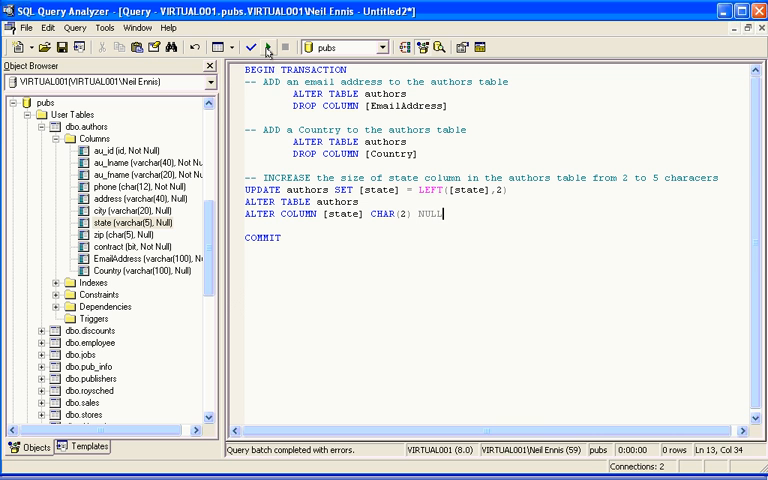
click(270, 47)
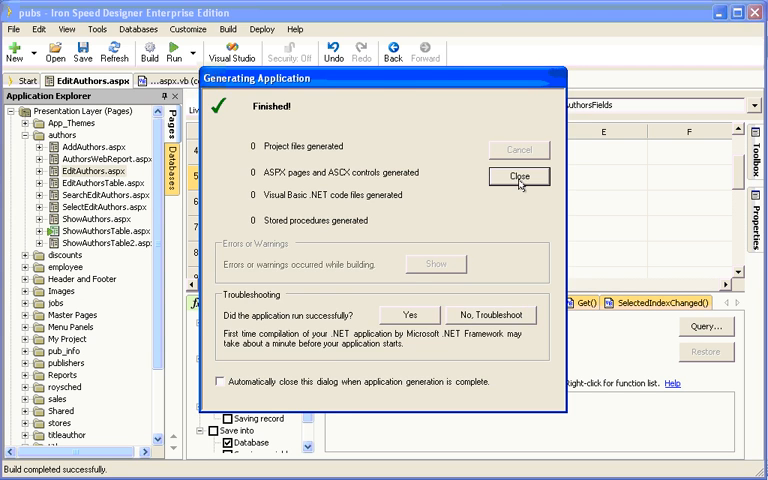
Close the build summary, run Synchronize Database Schema and accept all changes.
click(519, 177)
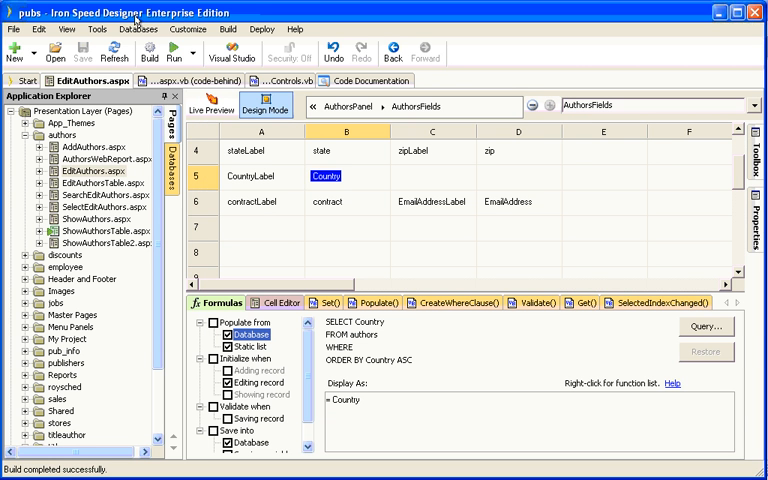
click(150, 36)
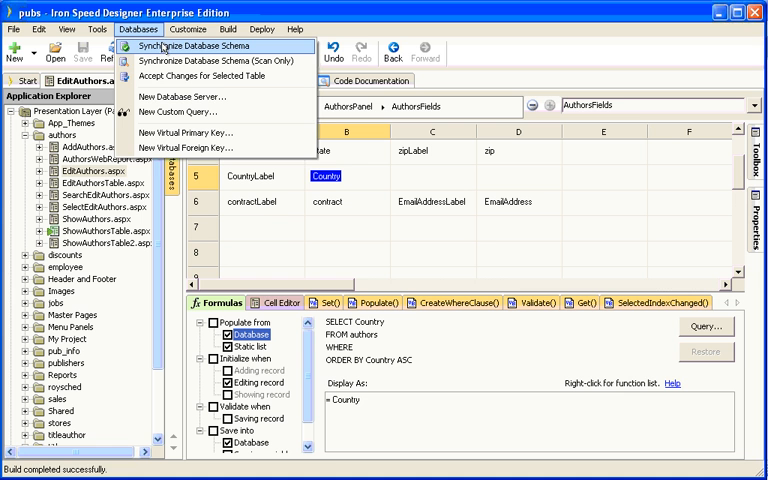
click(190, 45)
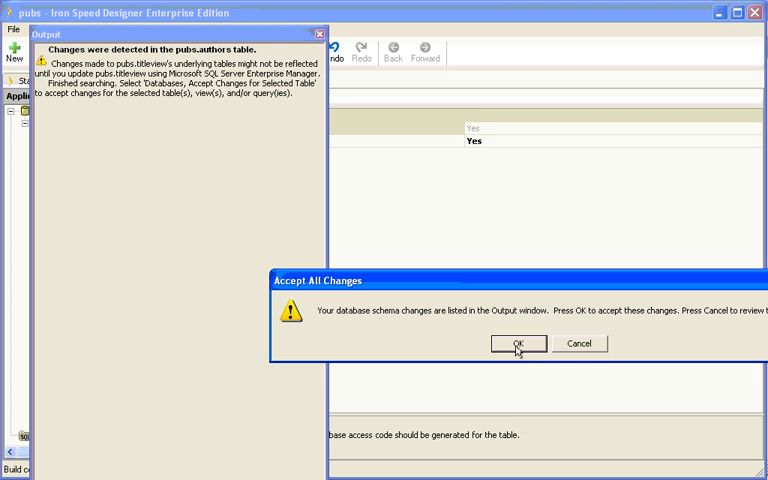
click(518, 343)
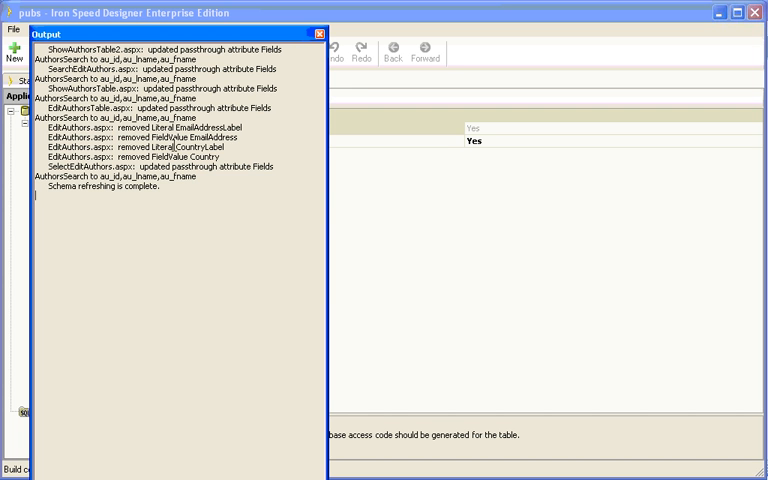
click(320, 33)
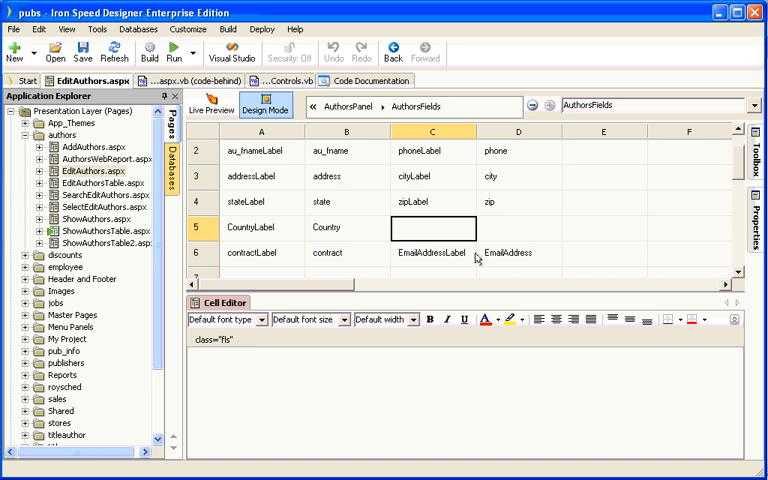
click(507, 252)
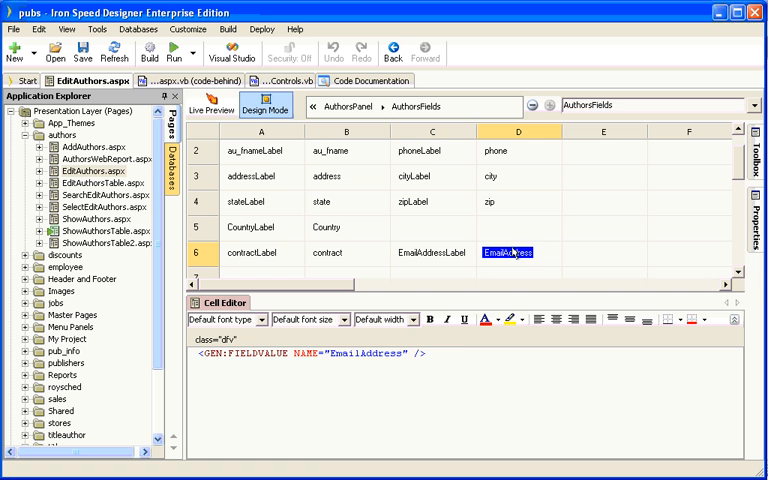
click(505, 201)
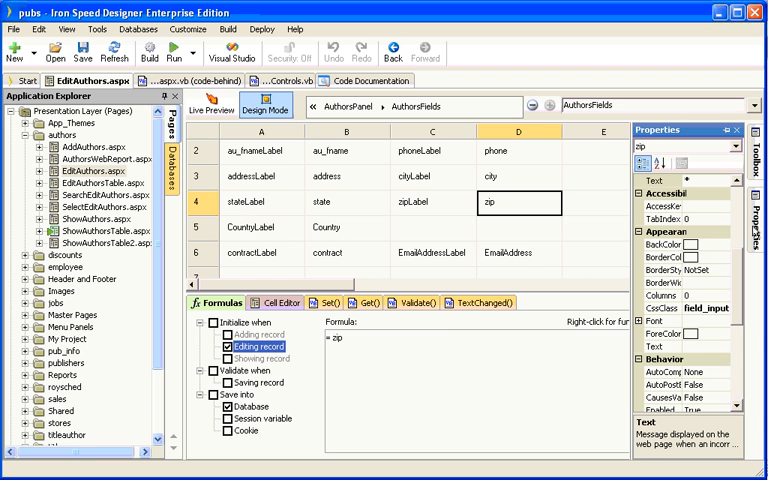
mouse_move(499, 250)
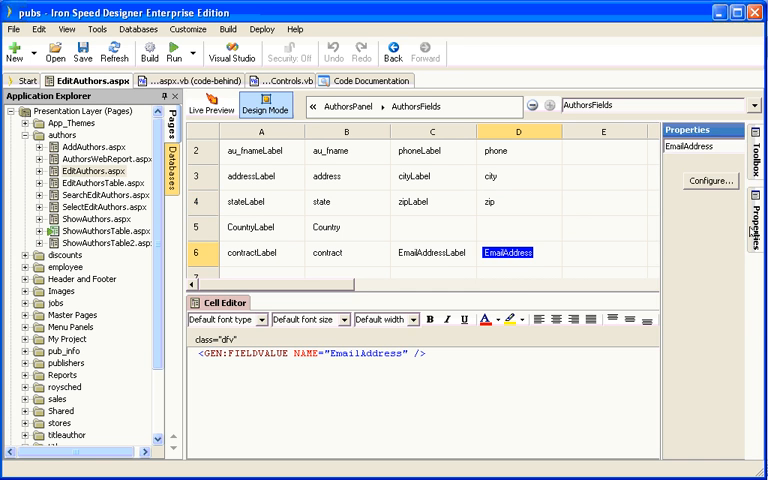
click(430, 252)
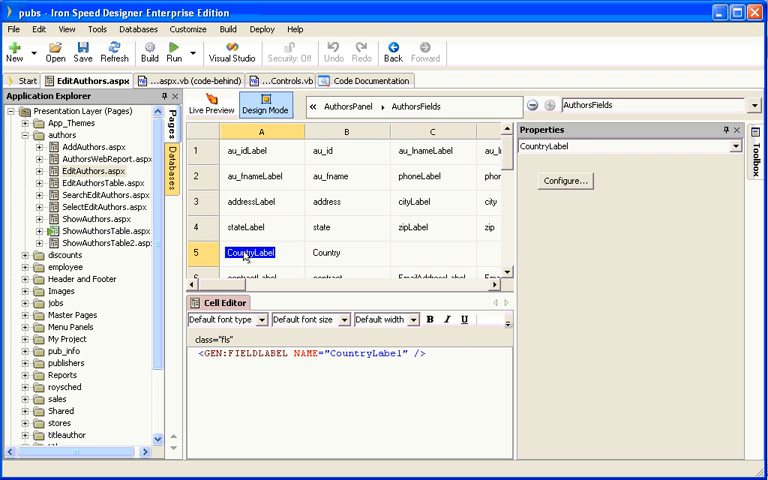
click(326, 253)
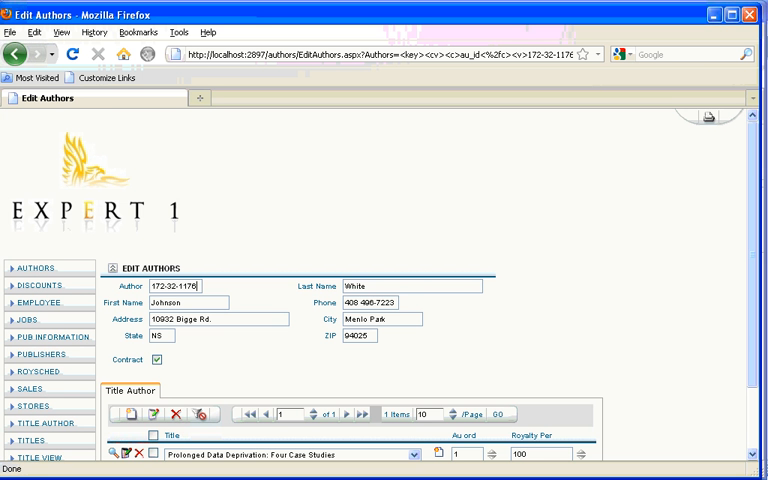
scroll(down, 3)
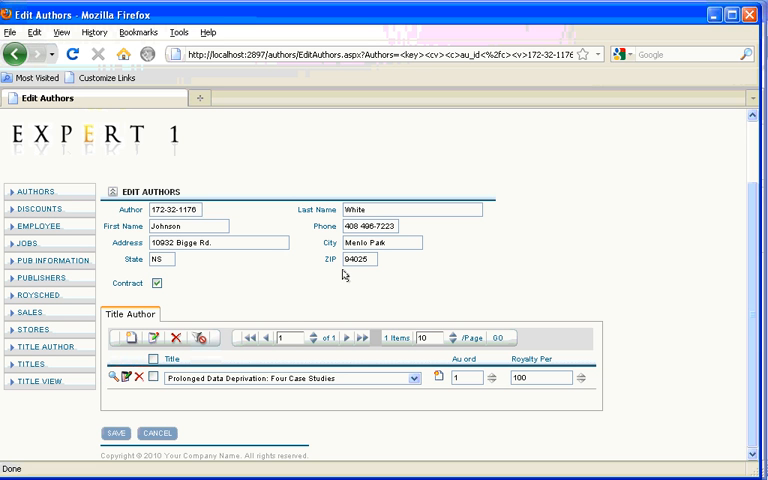
click(180, 209)
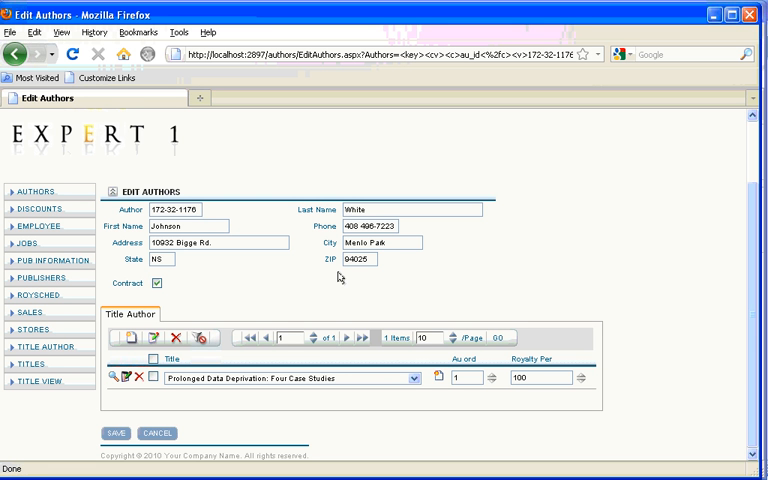
mouse_move(337, 278)
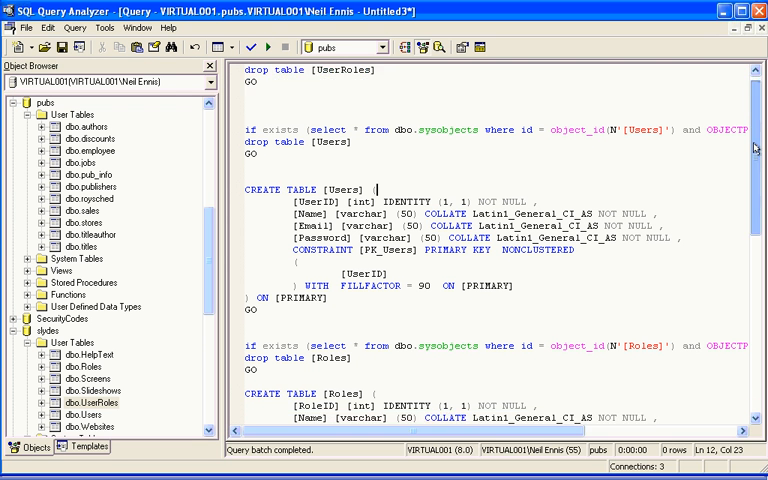
scroll(down, 3)
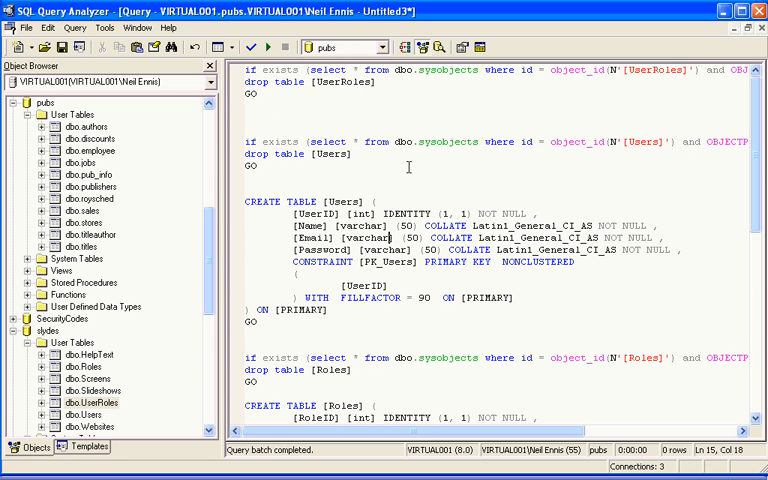
scroll(down, 3)
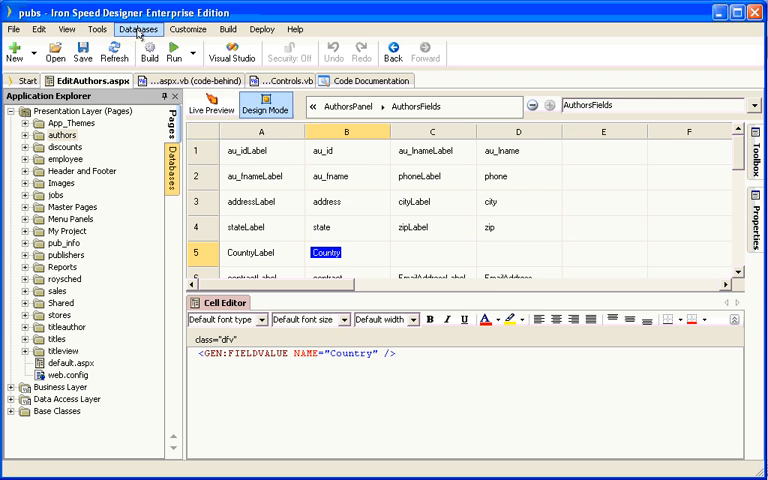
Synchronize the application with the pubs database and close the no-changes report.
click(138, 38)
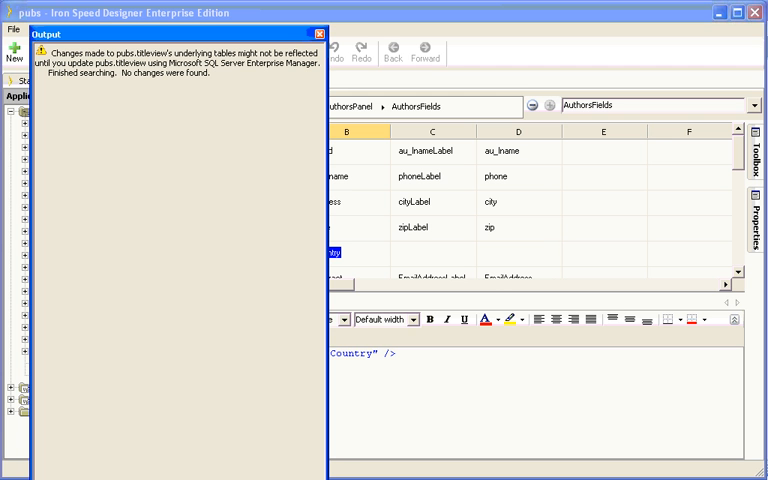
mouse_move(234, 183)
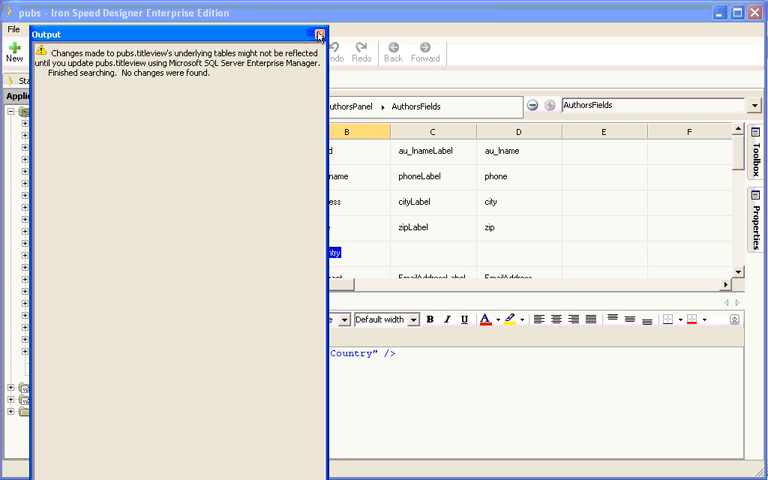
click(317, 33)
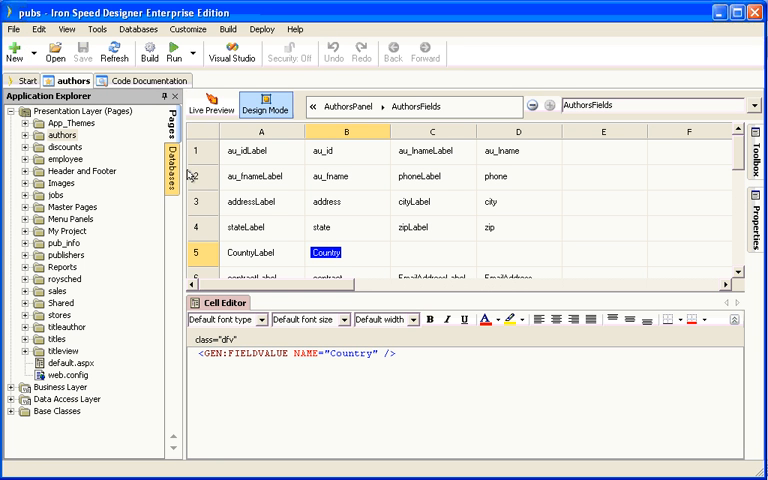
mouse_move(113, 197)
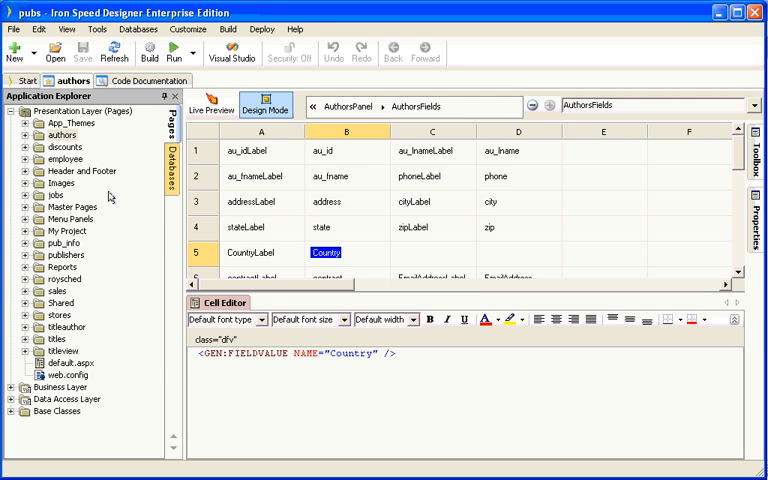
mouse_move(113, 221)
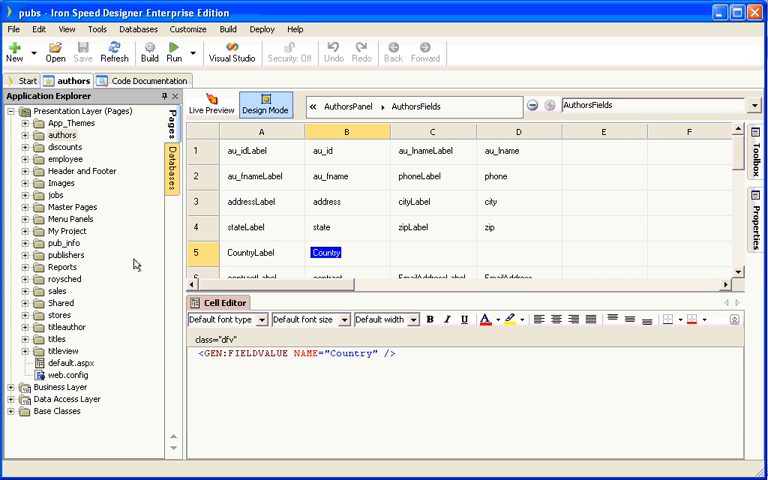
mouse_move(150, 35)
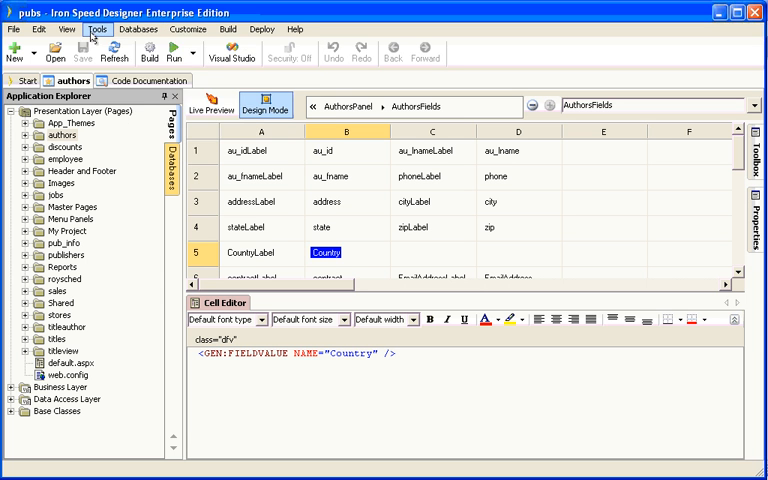
Run the Application Wizard for the Roles, UserRoles and Users tables under pubs.
click(97, 34)
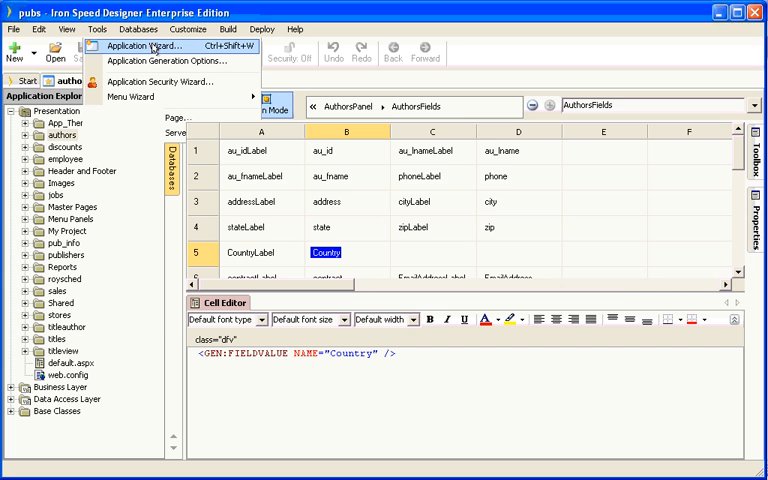
click(147, 45)
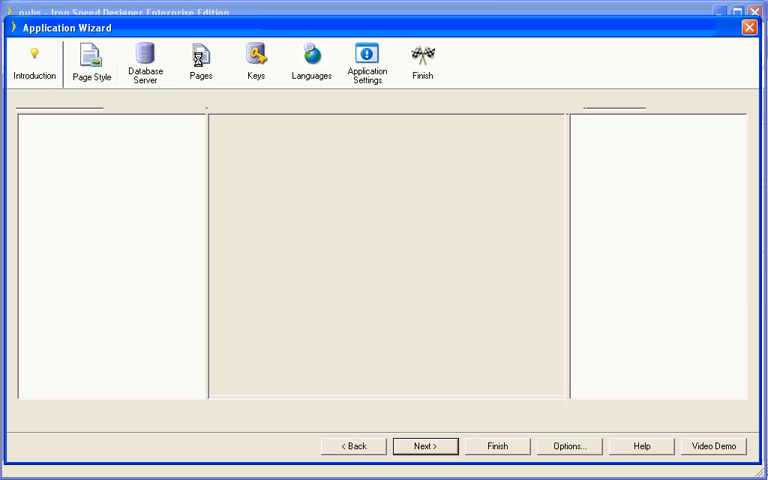
click(201, 70)
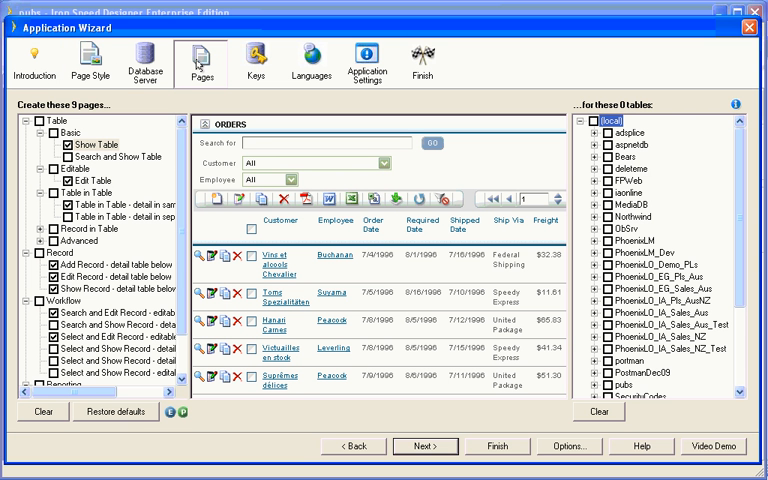
scroll(down, 3)
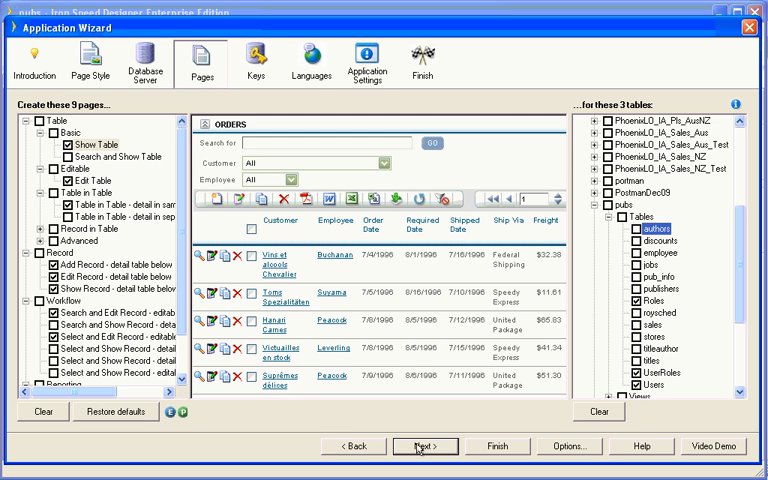
click(422, 446)
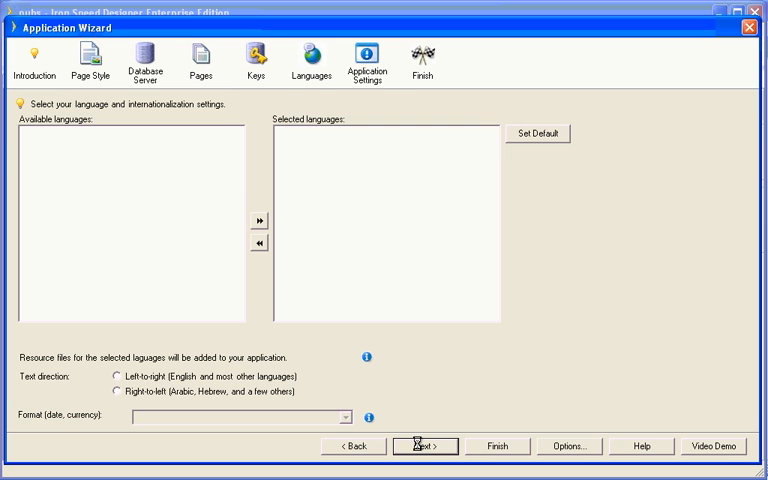
click(415, 445)
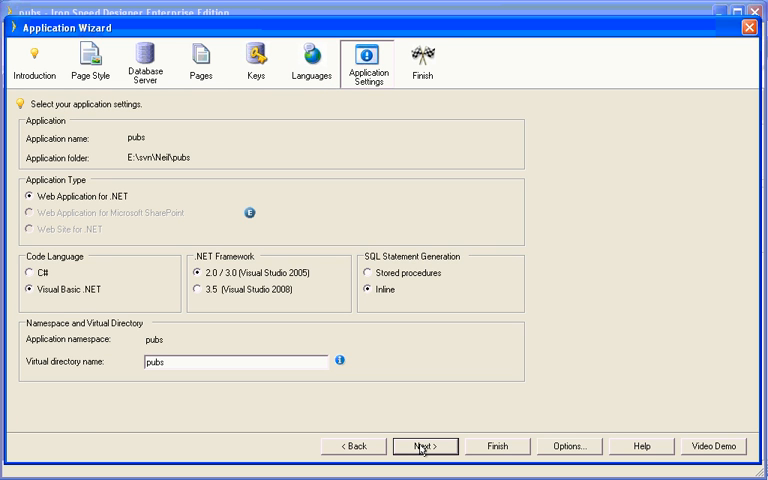
click(421, 446)
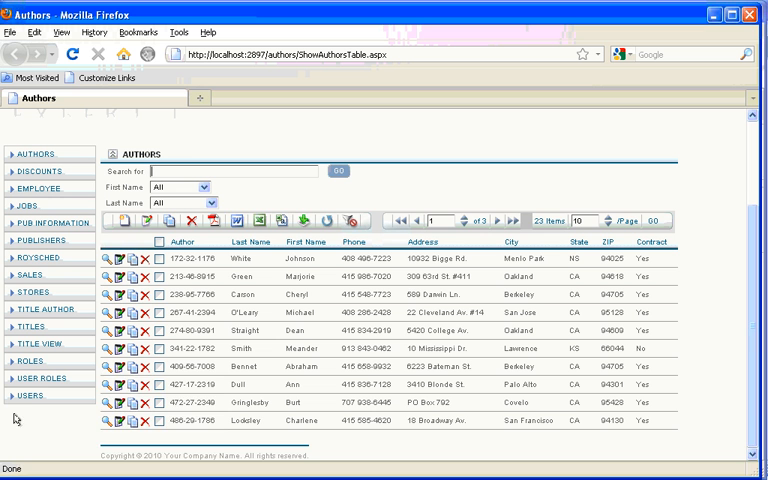
Open Add Users from the USERS menu showing Name, Email and Password fields.
click(33, 396)
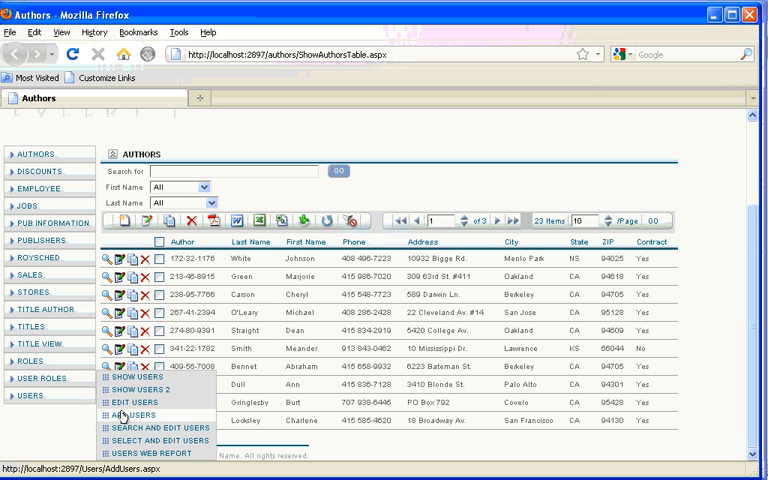
click(137, 410)
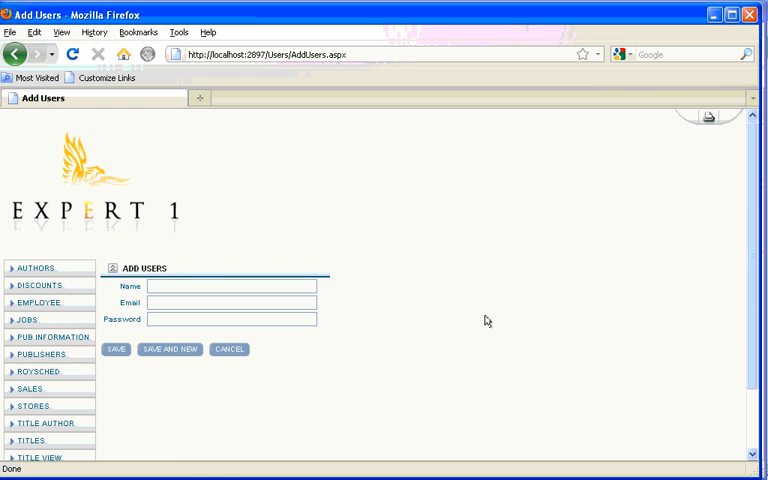
scroll(down, 3)
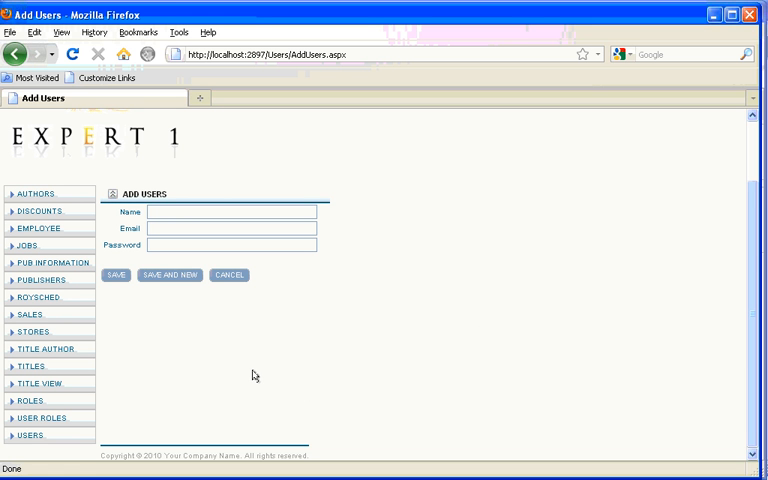